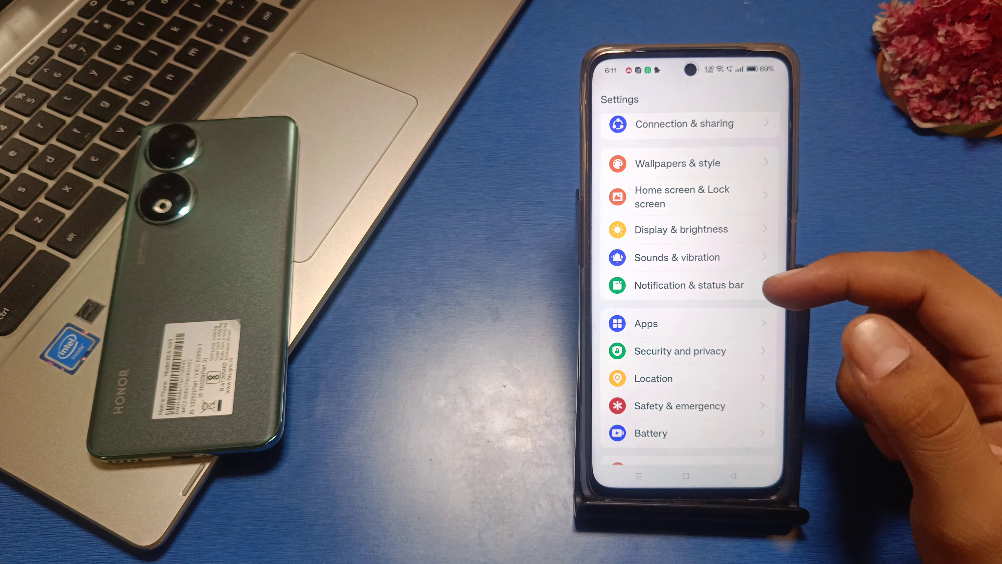
Enter Sound & vibration settings and reach the Ringtone page.
{"action": "left_click", "coordinate": [677, 257]}
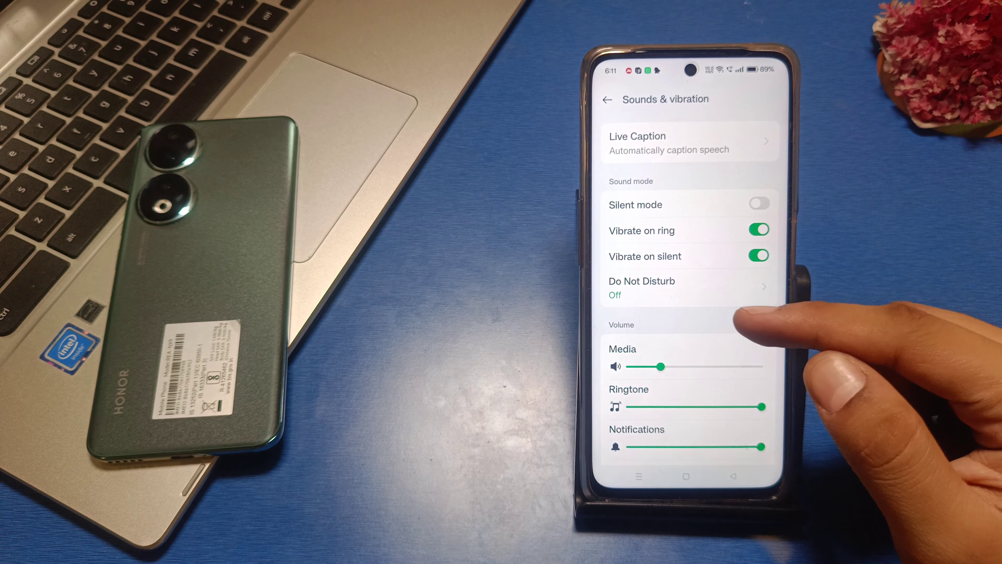
{"action": "scroll", "scroll_direction": "down", "scroll_amount": 3}
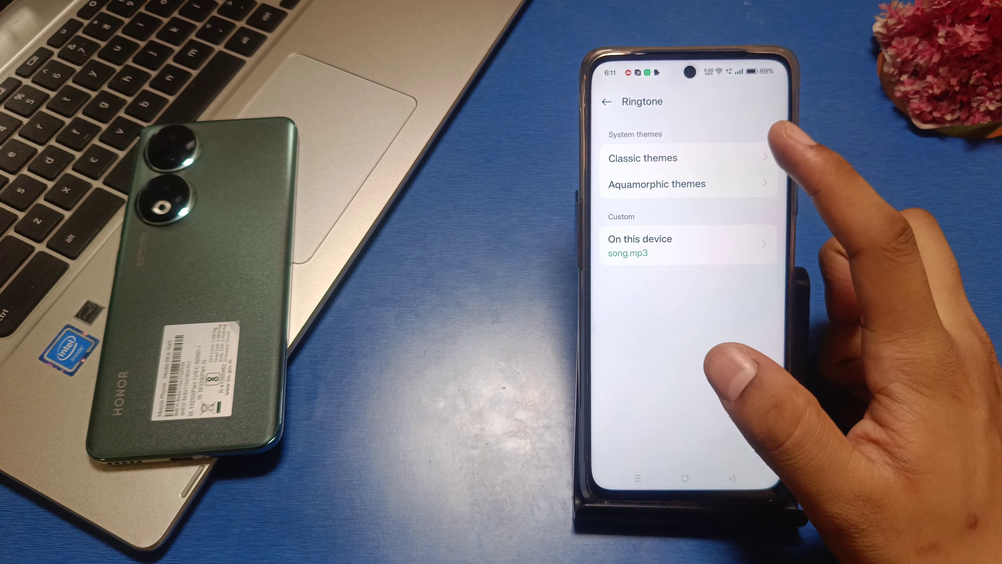
Browse the Classic themes list under System themes.
{"action": "left_click", "coordinate": [643, 158]}
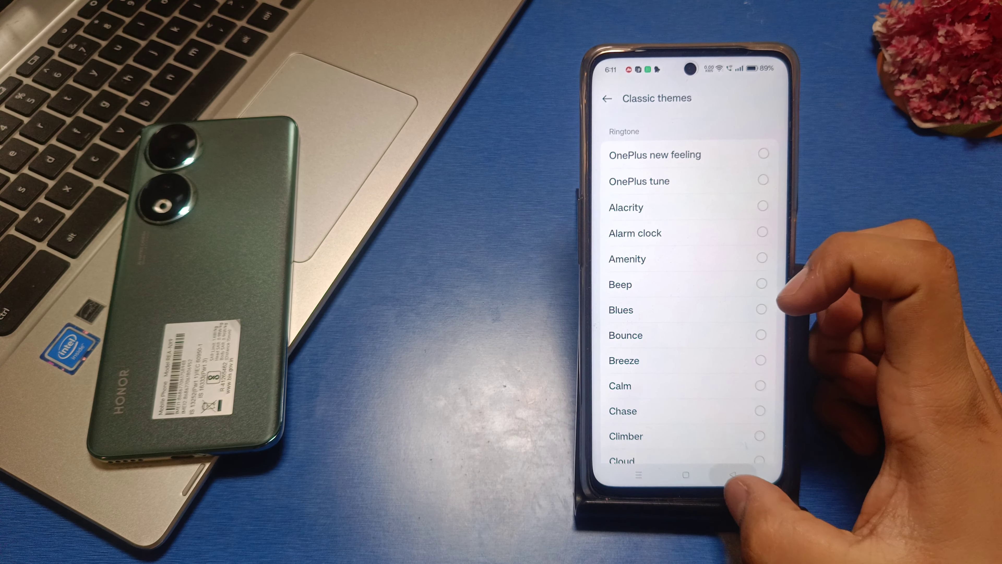
Return from Classic themes and show the Recordings tab on the On this device page listing song.mp3.
{"action": "left_click", "coordinate": [606, 99]}
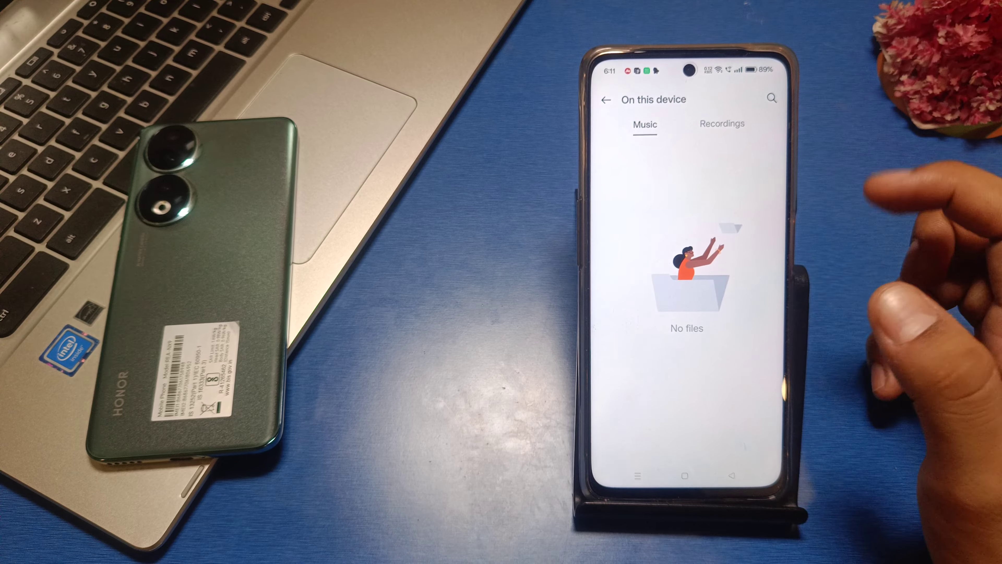
{"action": "left_click", "coordinate": [722, 123]}
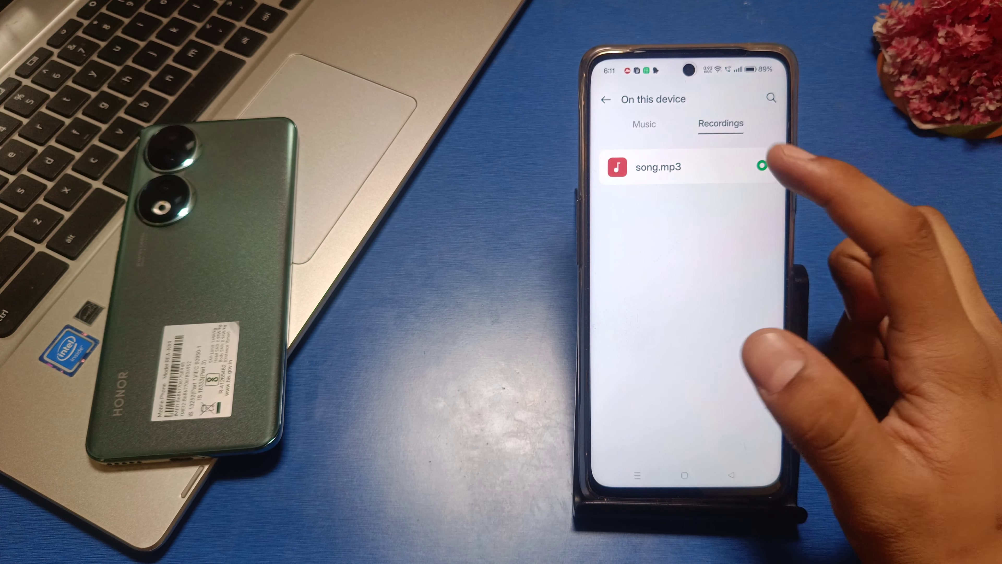